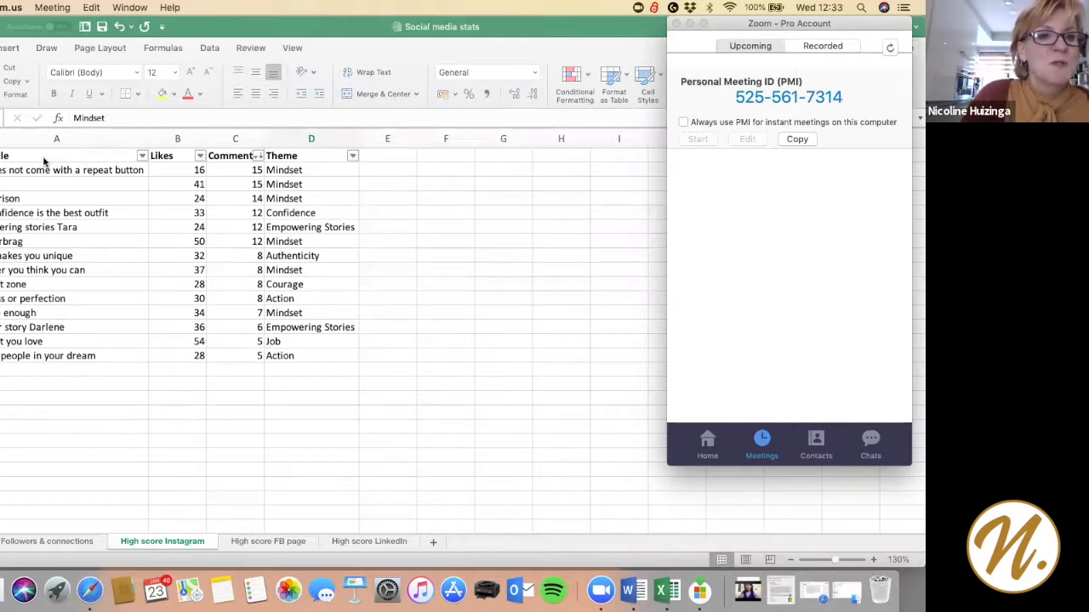
mouse_move(74, 192)
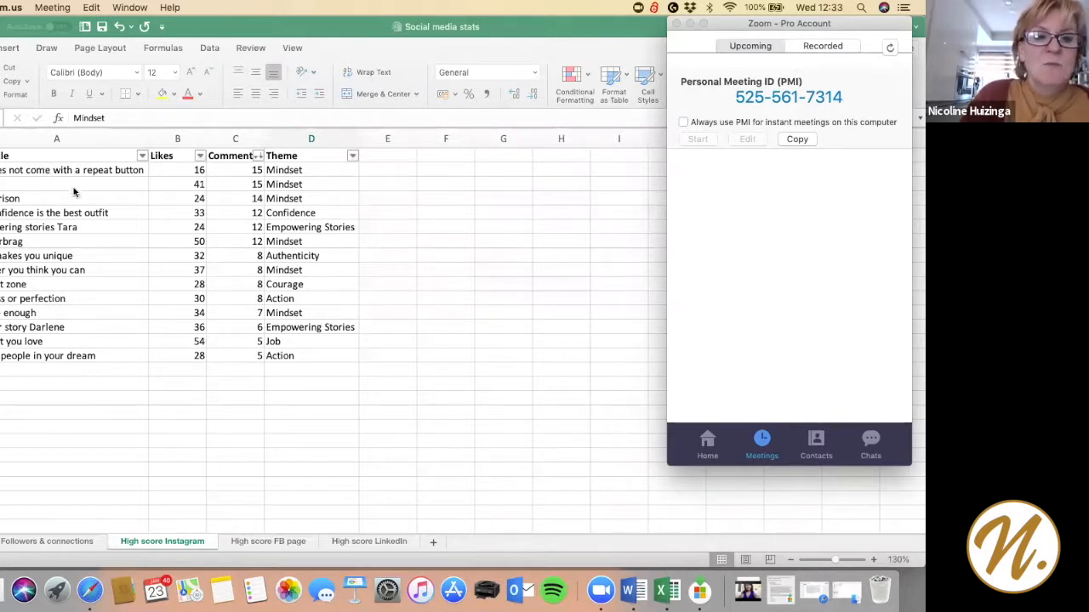
mouse_move(91, 198)
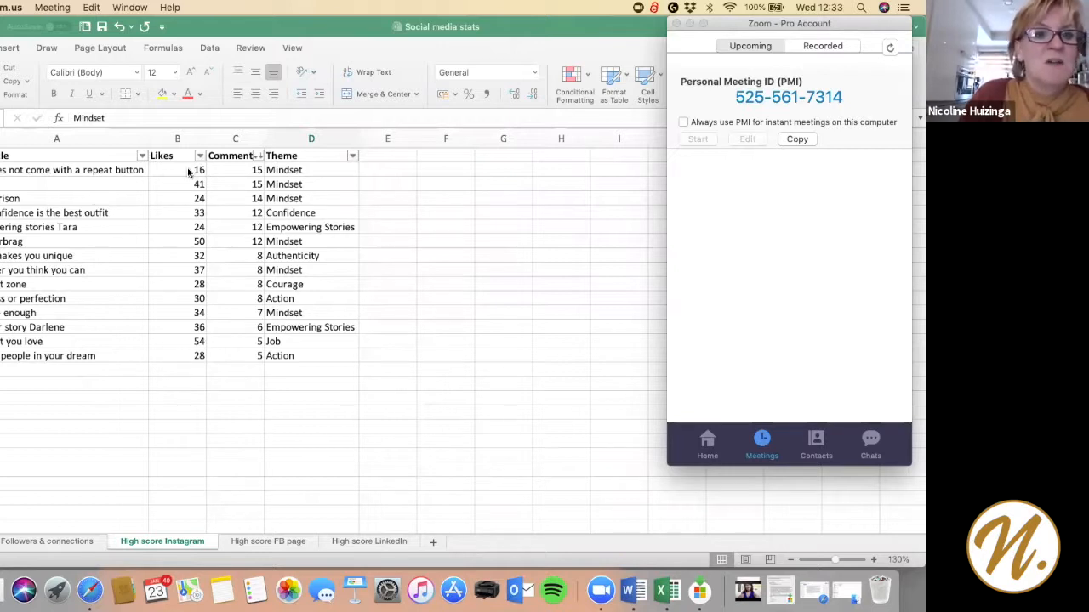
mouse_move(318, 170)
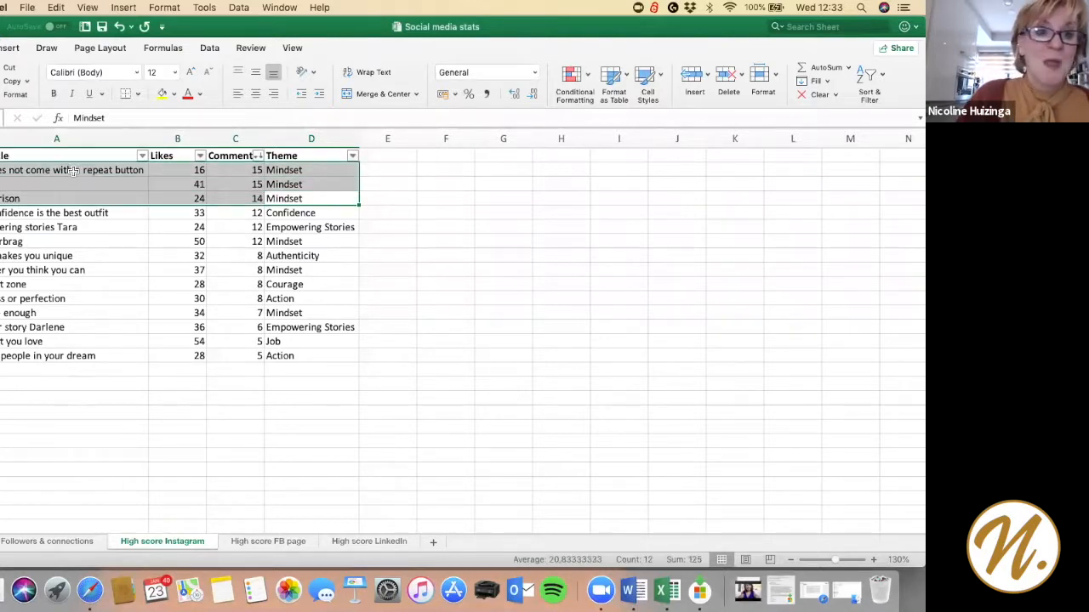
Select columns A–D of the top six Instagram posts, down to the 50-likes, 12-comments row.
left_click(311, 212)
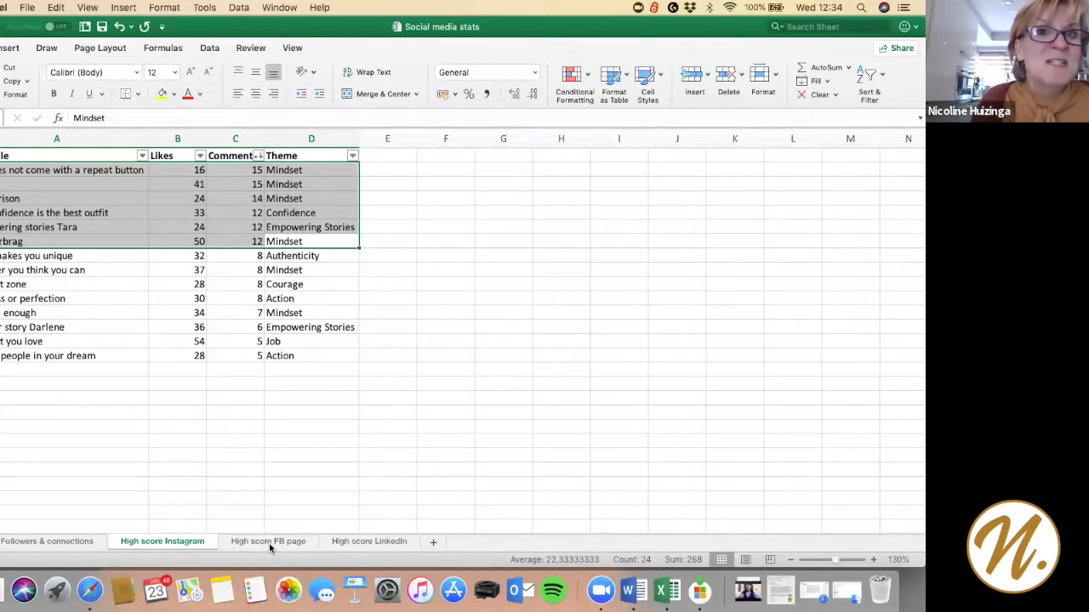
Show the High score FB page sheet with its top three Empowering Stories posts marked.
left_click(265, 541)
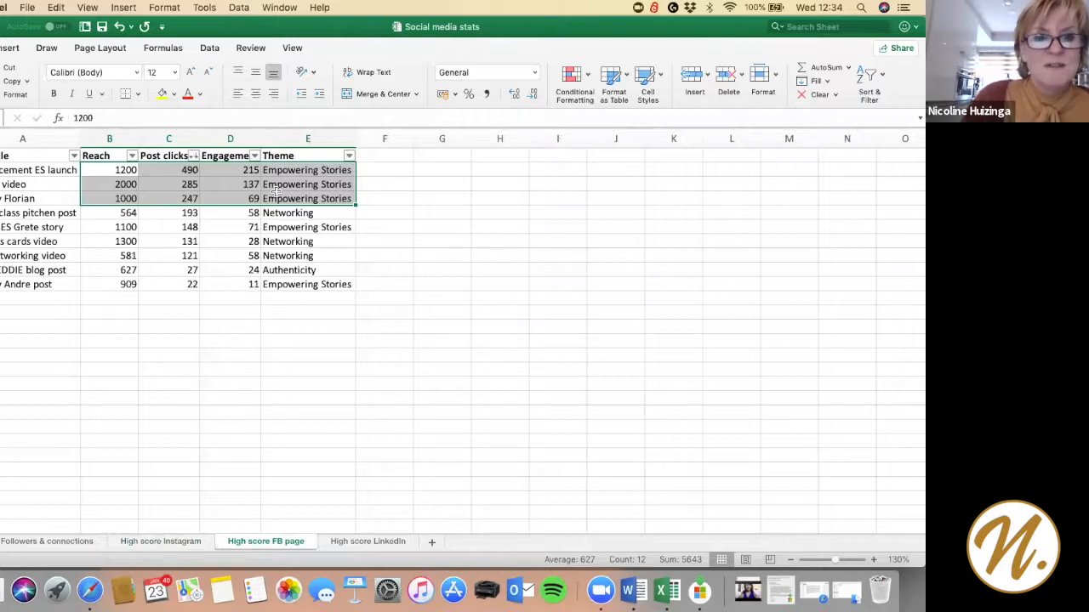
mouse_move(313, 198)
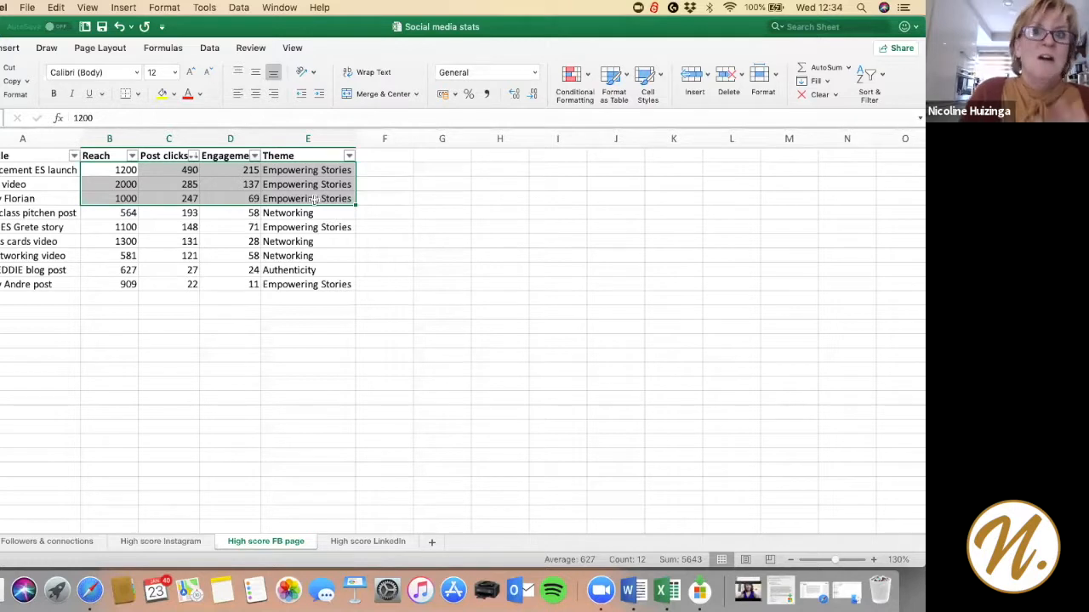
mouse_move(359, 488)
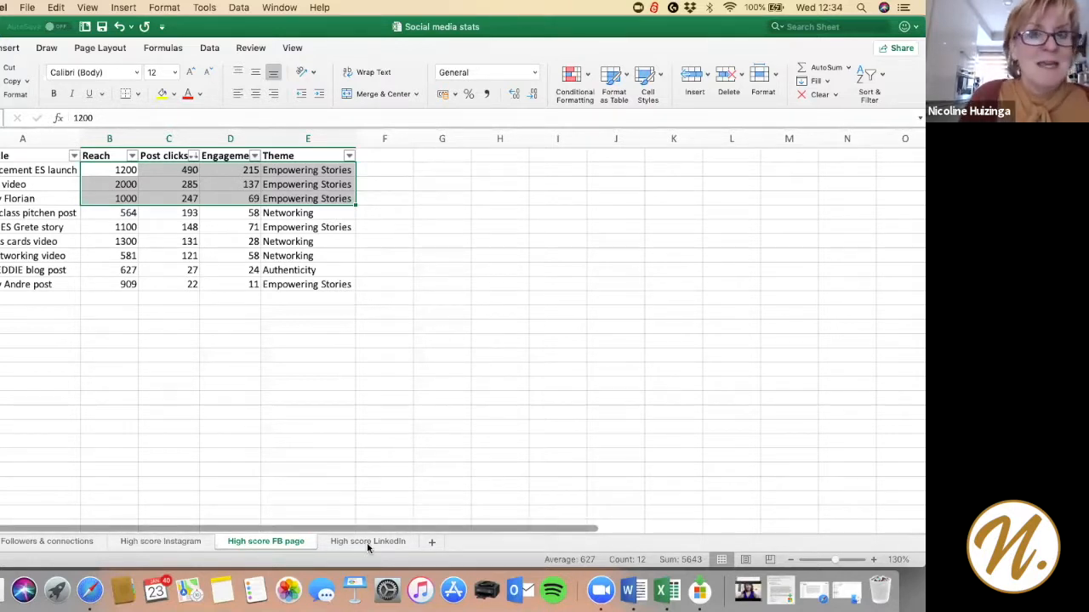
Show the High score LinkedIn sheet with its seven most-viewed posts marked.
left_click(367, 541)
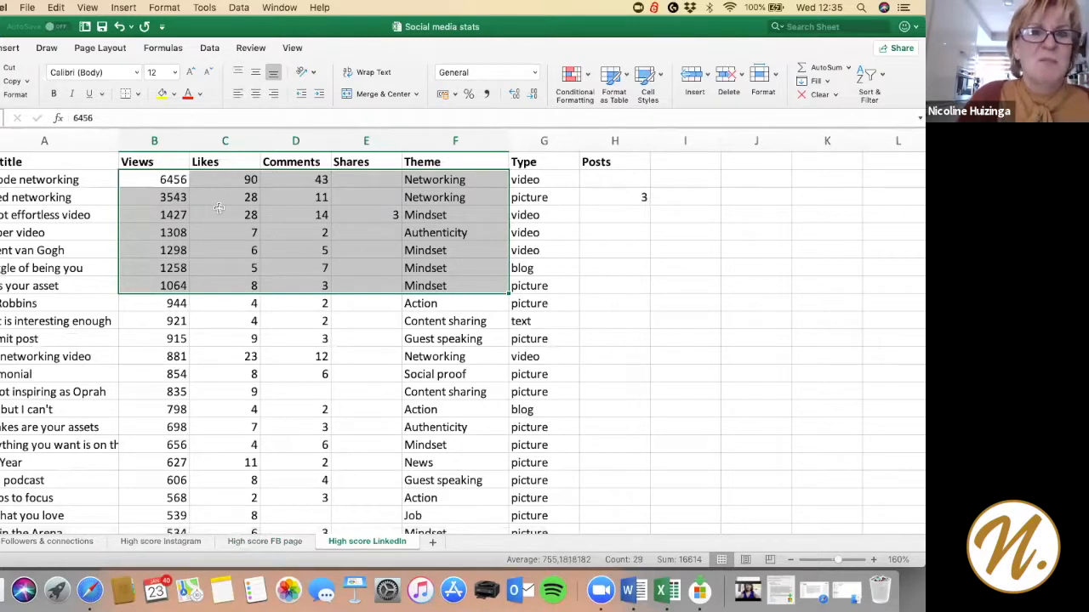
mouse_move(233, 245)
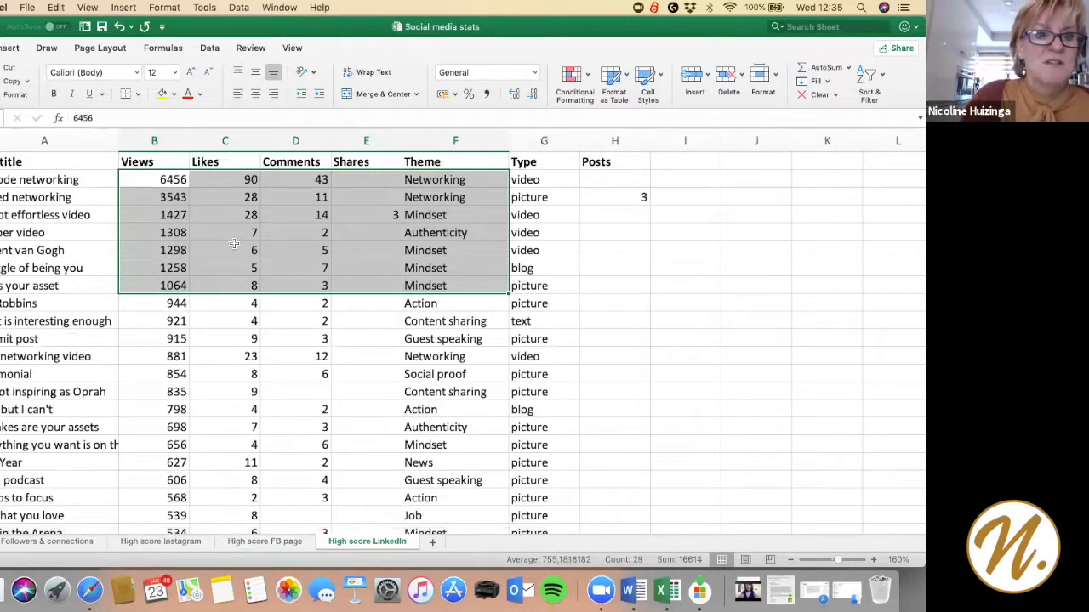